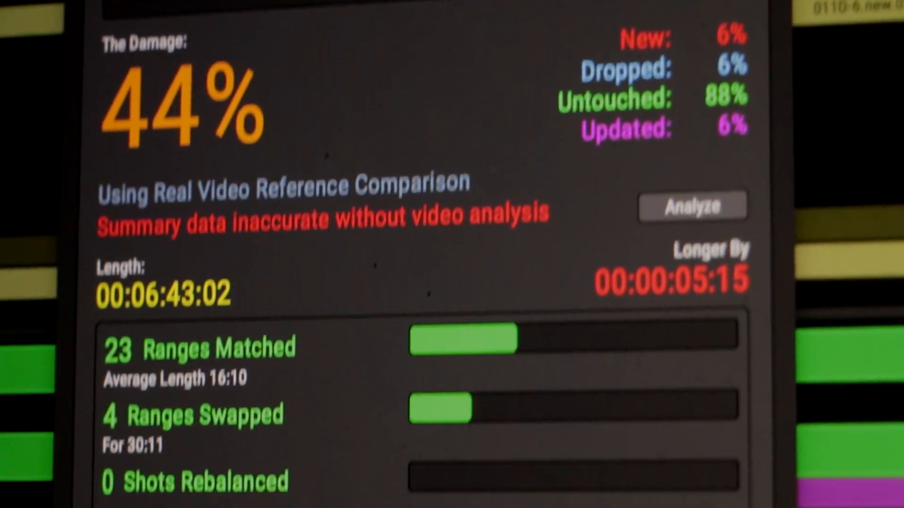
# - Review the 44% damage summary, select the new 098A-3a shot and apply the reconform in Cue Pro
pyautogui.scroll(-3)
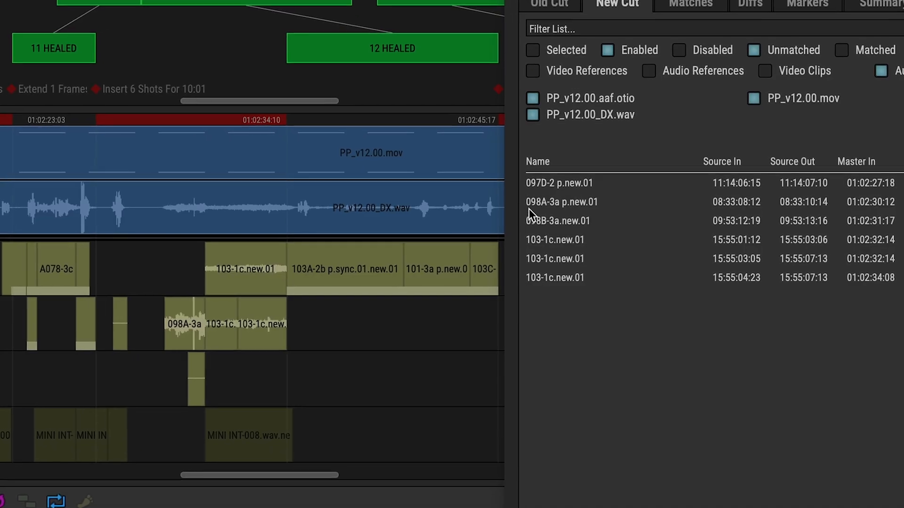
pyautogui.click(557, 221)
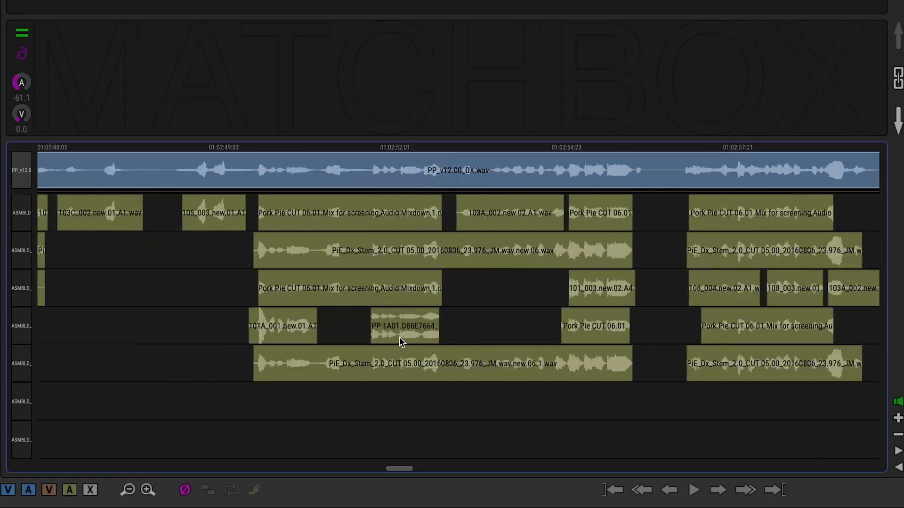
pyautogui.hscroll(3)
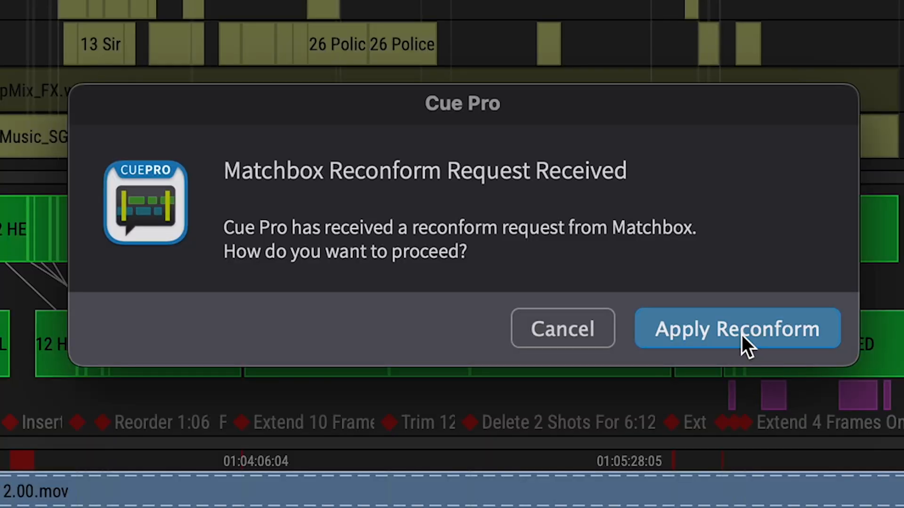
pyautogui.click(736, 328)
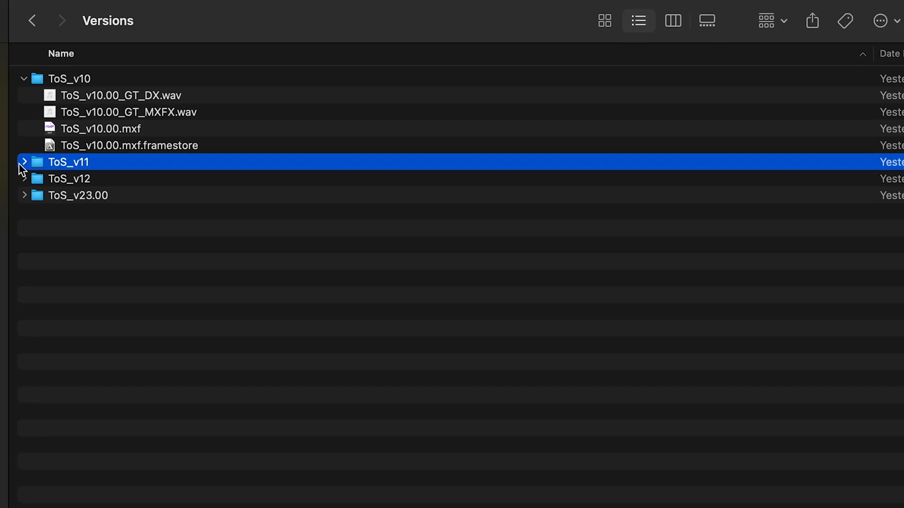
# - Expand the ToS_v11 and ToS_v12 version folders in Finder
pyautogui.click(25, 162)
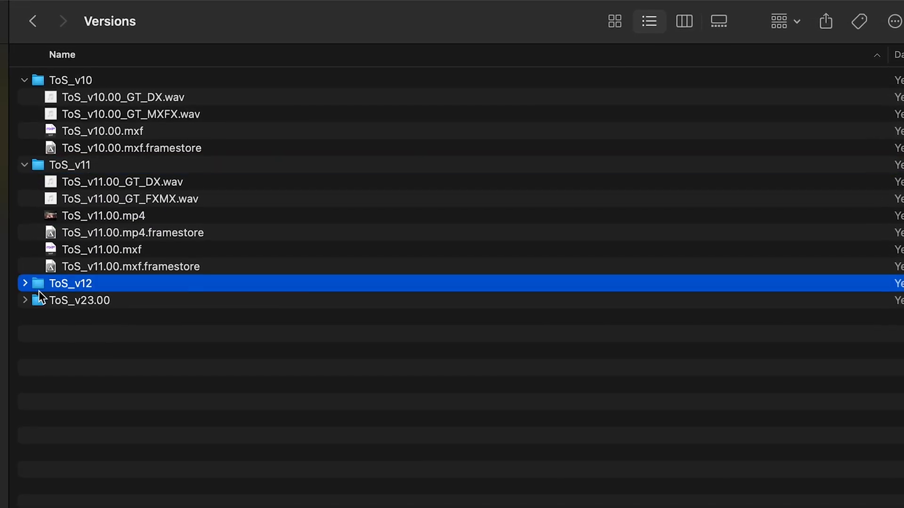
pyautogui.click(25, 283)
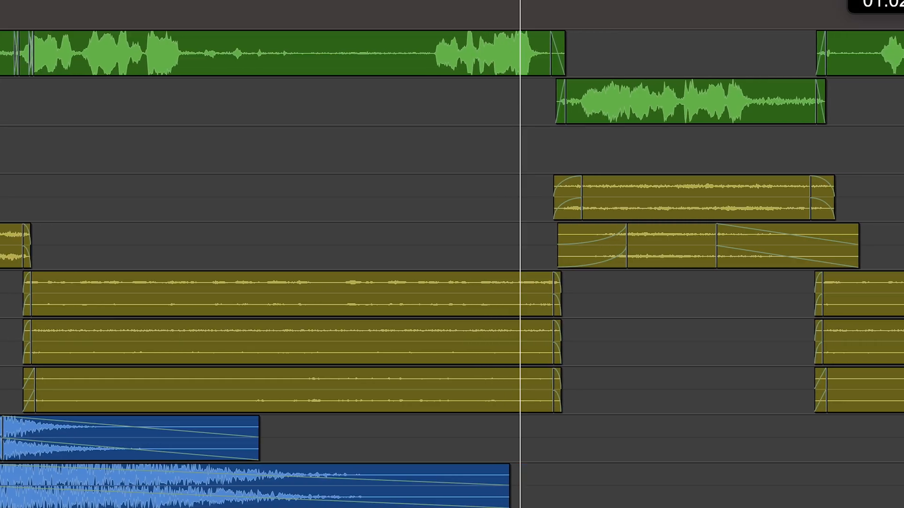
pyautogui.hscroll(3)
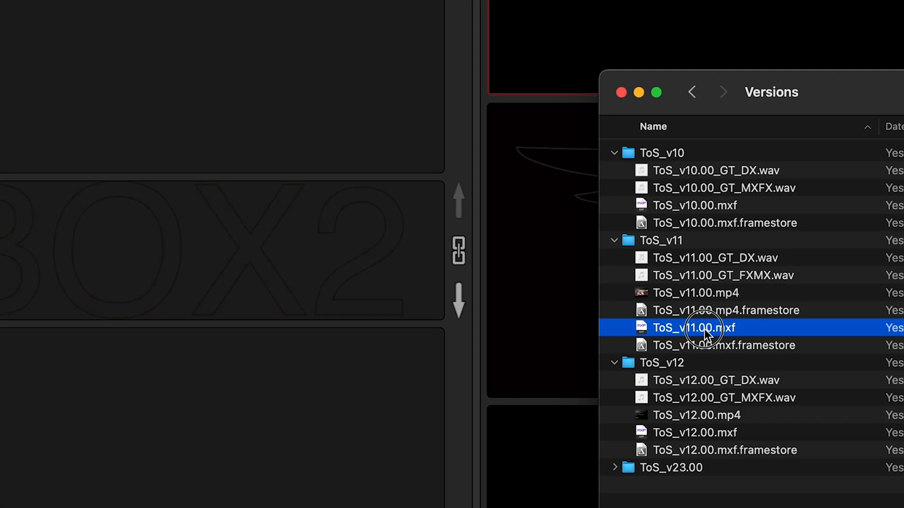
# - Load ToS_v11.00.mxf as the old cut and ToS_v12.00.mxf as the new cut
pyautogui.doubleClick(692, 328)
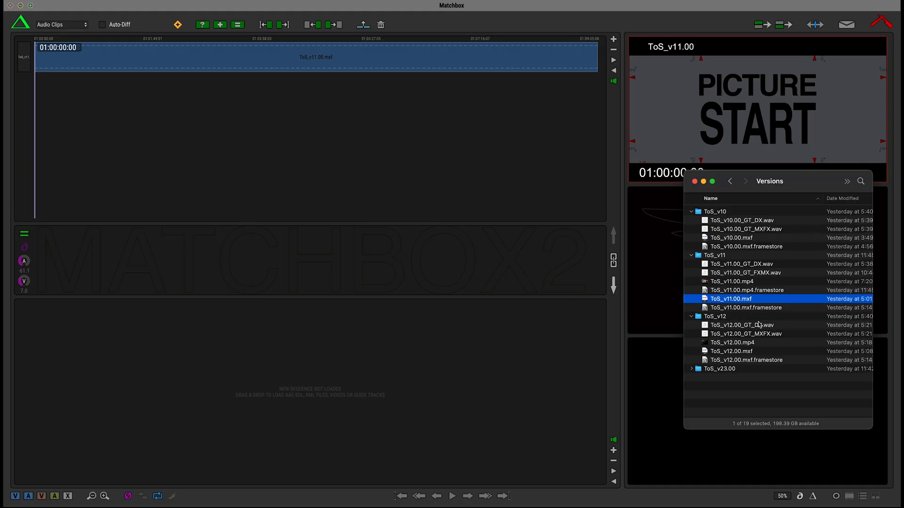
pyautogui.click(731, 351)
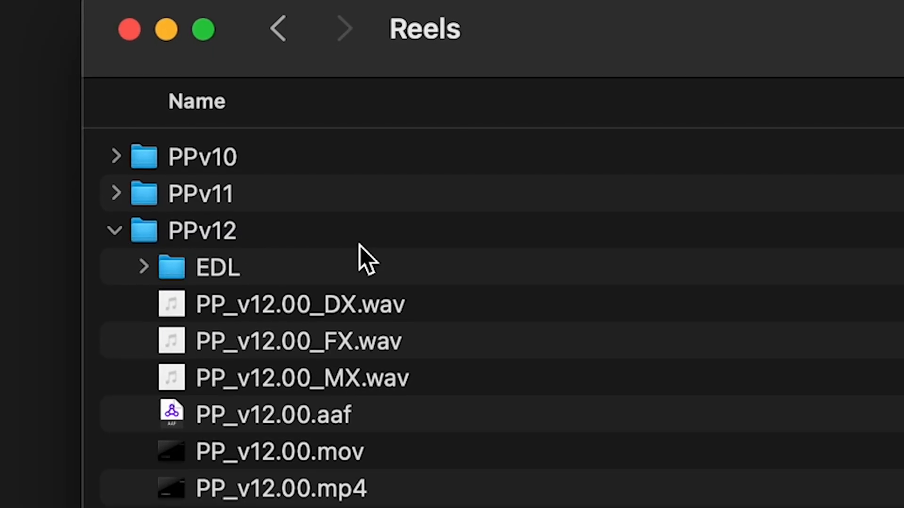
pyautogui.click(299, 304)
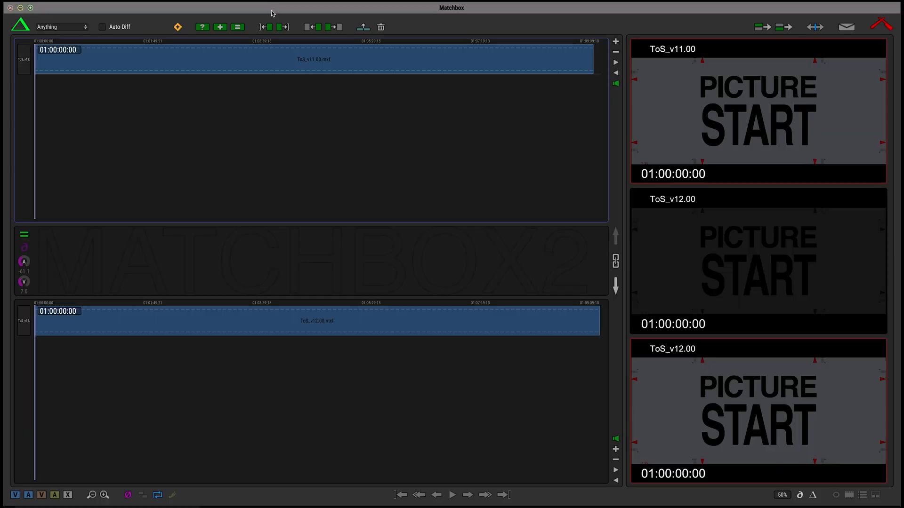
# - Run the Auto-Diff matchup of v11 against v12, scrub through healed matches, then switch to the Pro Tools session
pyautogui.click(63, 329)
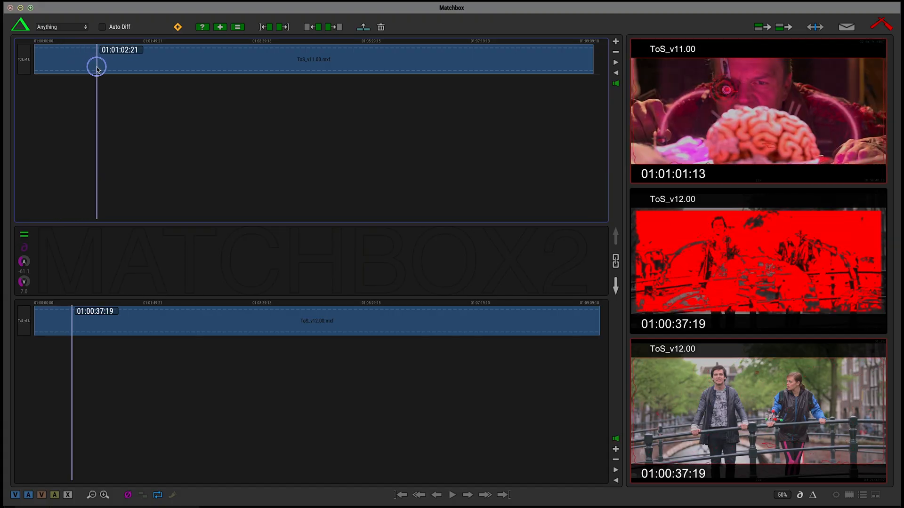
pyautogui.moveTo(97, 69); pyautogui.dragTo(73, 69)
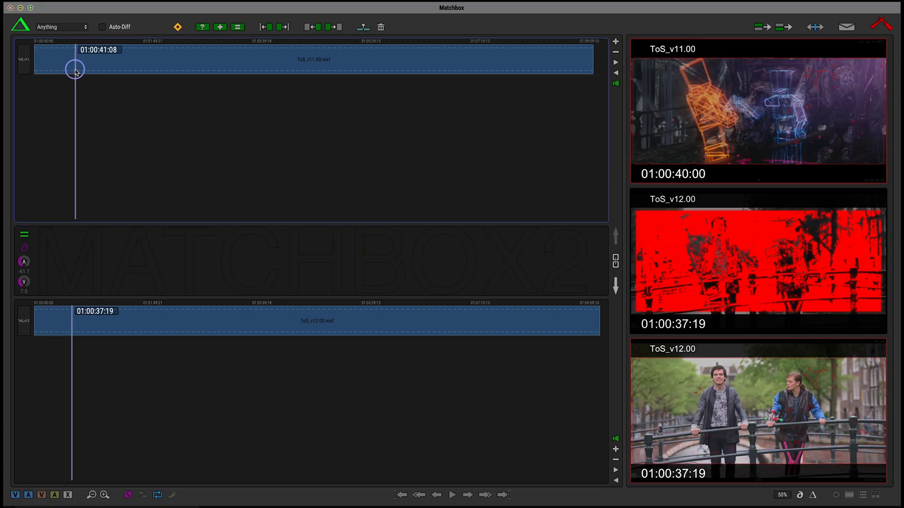
pyautogui.moveTo(75, 69); pyautogui.dragTo(63, 69)
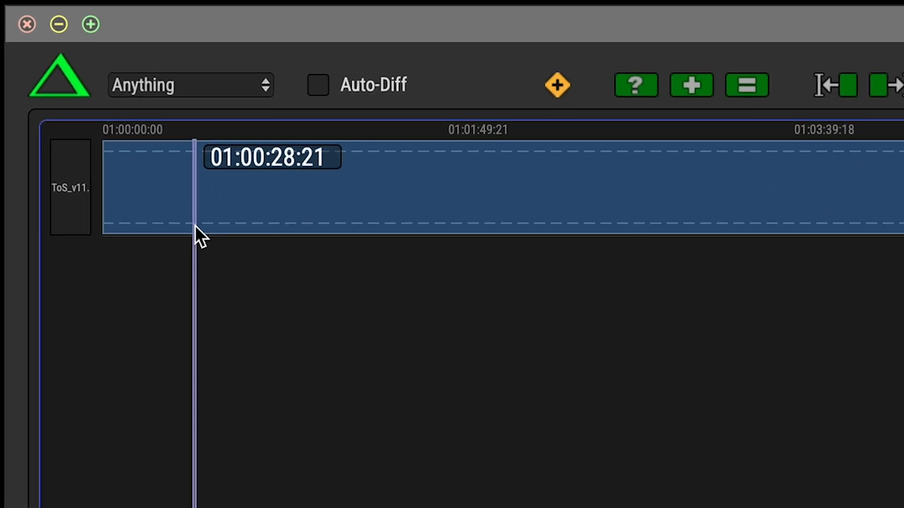
pyautogui.click(190, 85)
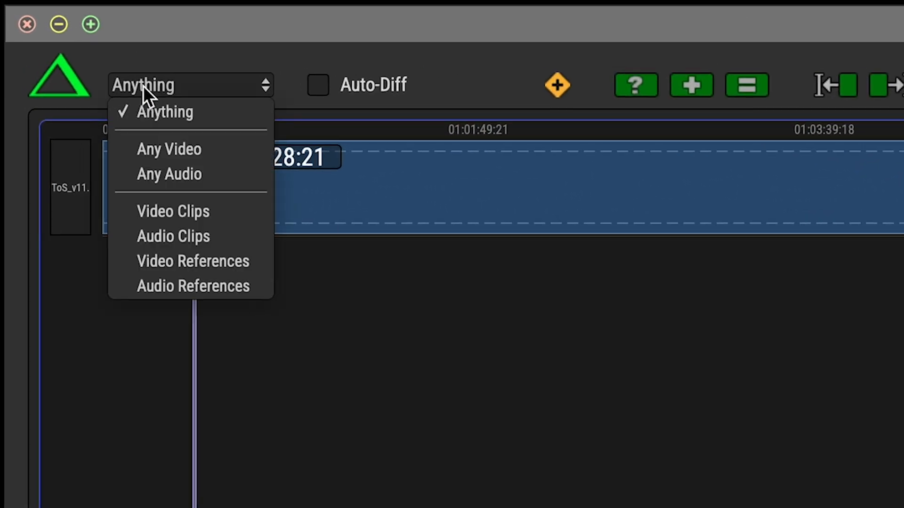
pyautogui.moveTo(190, 261)
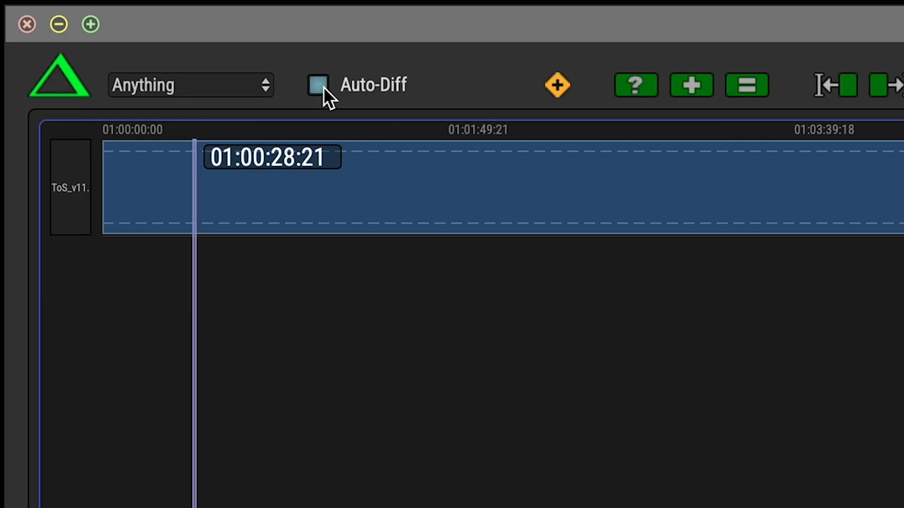
pyautogui.moveTo(380, 93)
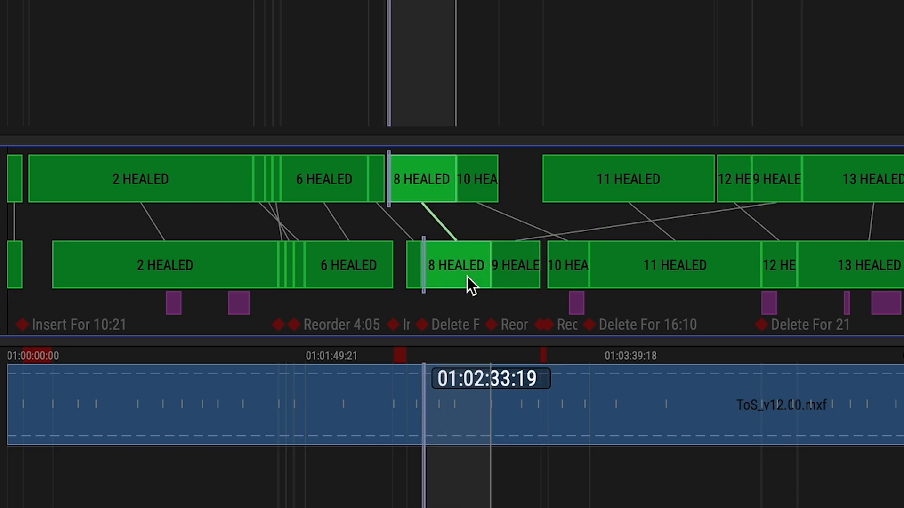
pyautogui.moveTo(576, 274)
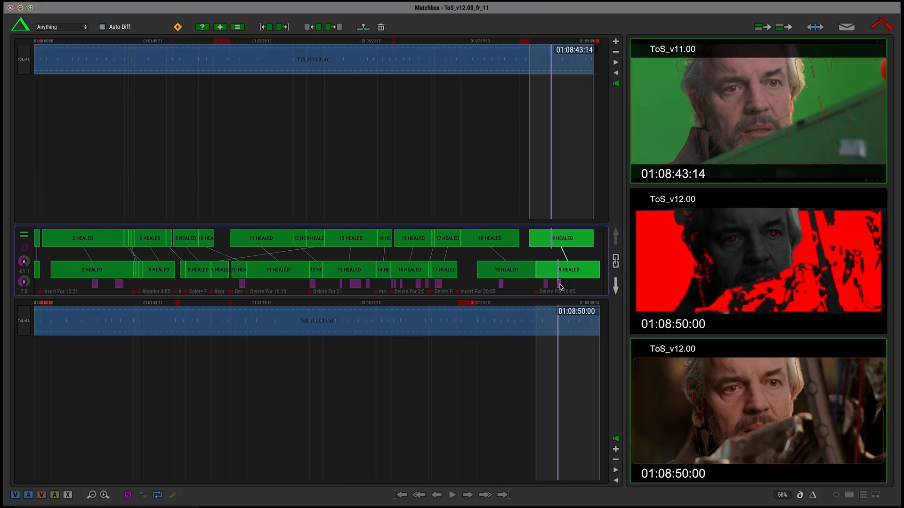
pyautogui.click(452, 494)
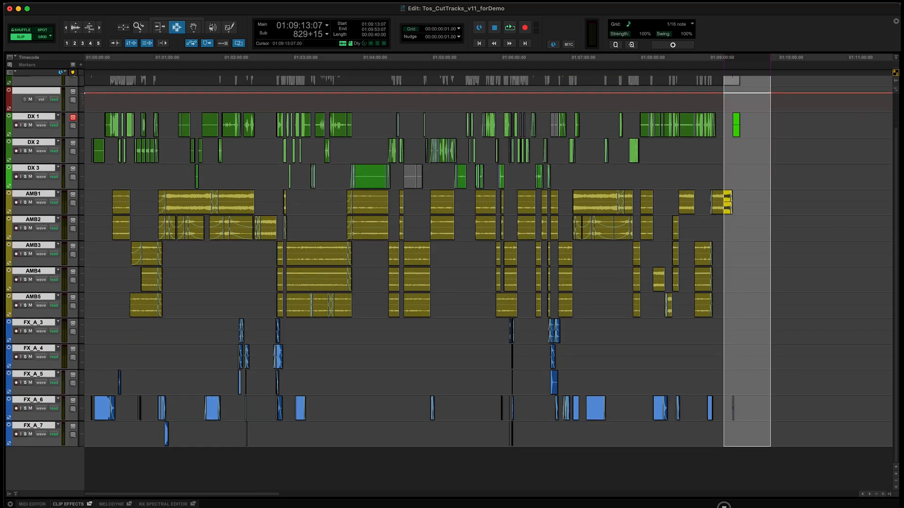
# - Look over the Tos_CutTracks_v11_forDemo edit window with its dialogue, ambience and effects tracks
pyautogui.click(478, 44)
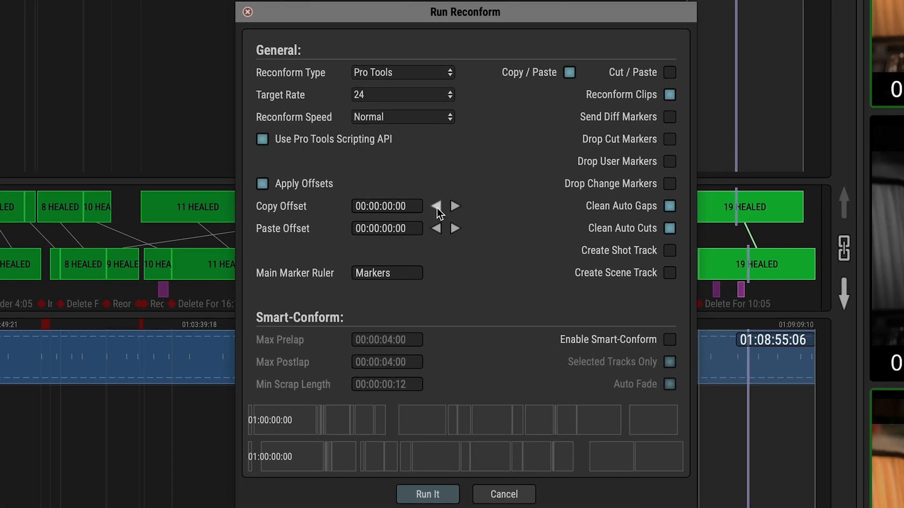
# - Set the Copy Offset to 00:30:00:00 and run the Pro Tools reconform
pyautogui.click(457, 206)
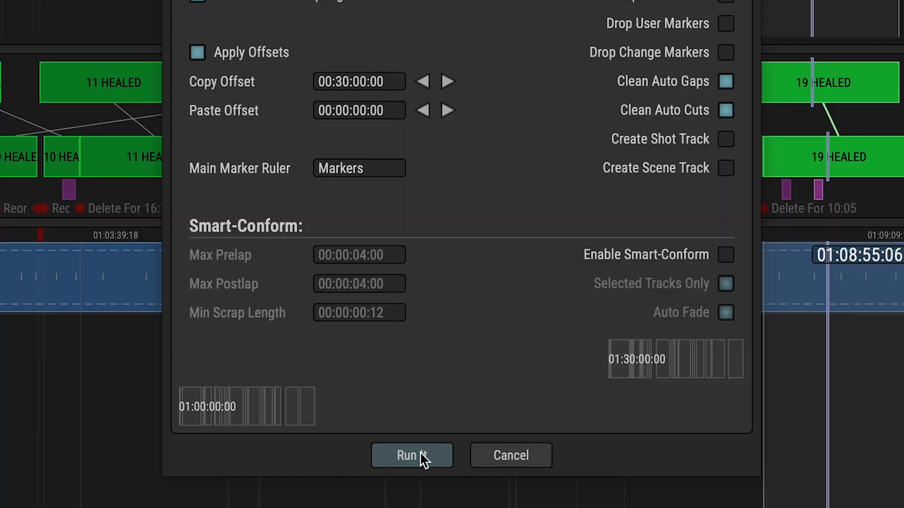
pyautogui.click(412, 455)
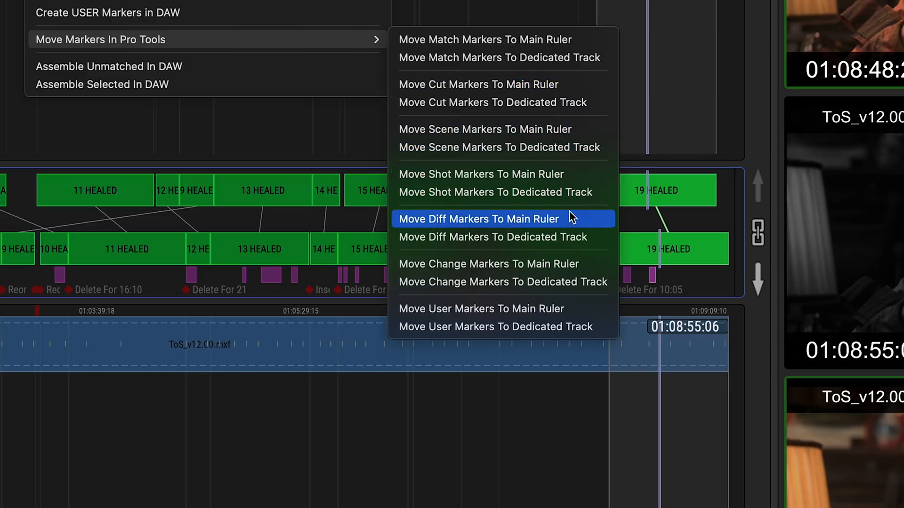
# - Move the diff markers to the main marker ruler of the Pro Tools session
pyautogui.click(477, 220)
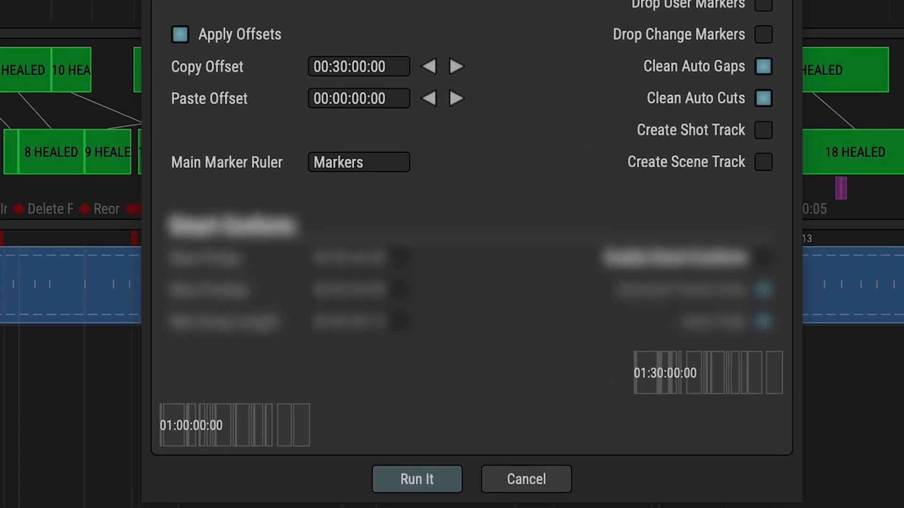
# - Tick Enable Smart-Conform in the Run Reconform dialog
pyautogui.scroll(-3)
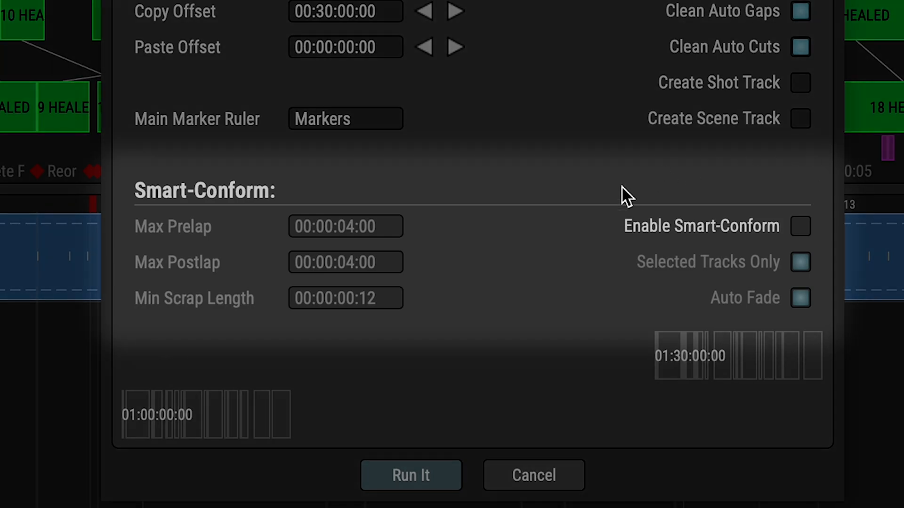
pyautogui.moveTo(810, 233)
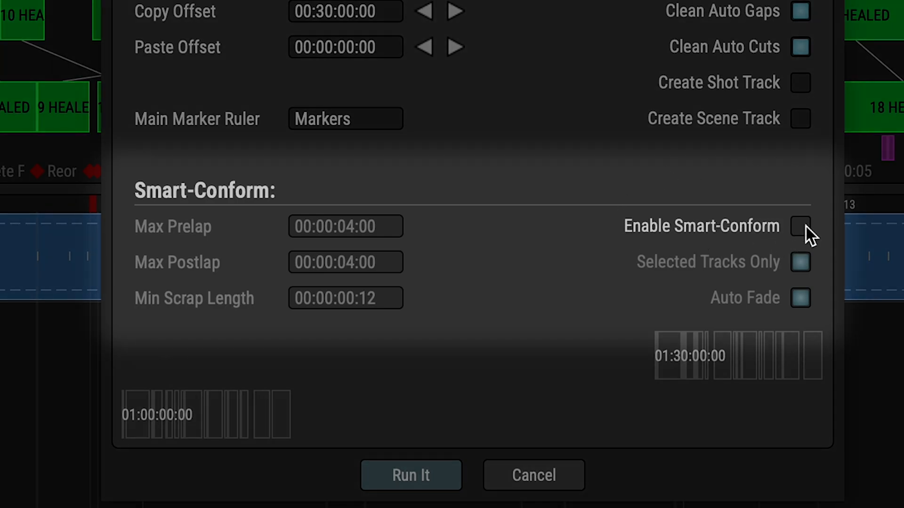
pyautogui.click(800, 226)
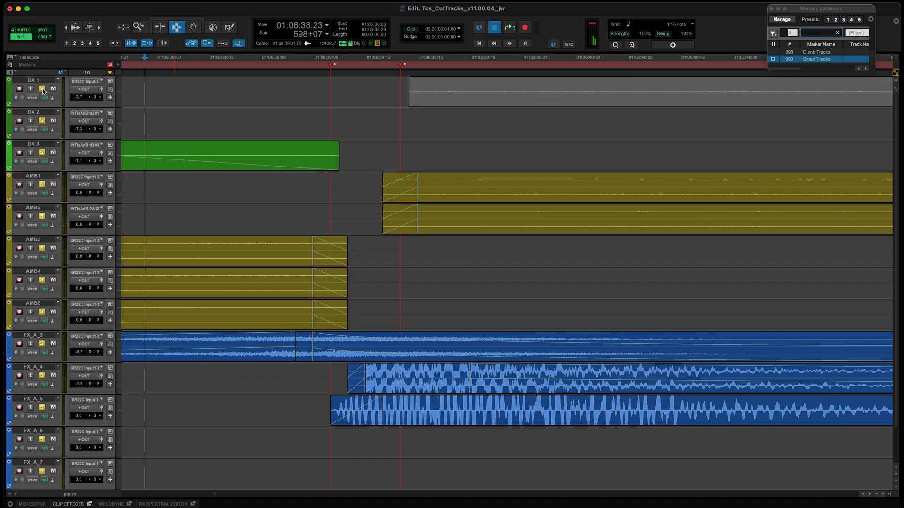
# - Let the Smart-Conform reconform finish and dismiss the Reconform Completed panel, leaving faded edits
pyautogui.click(508, 27)
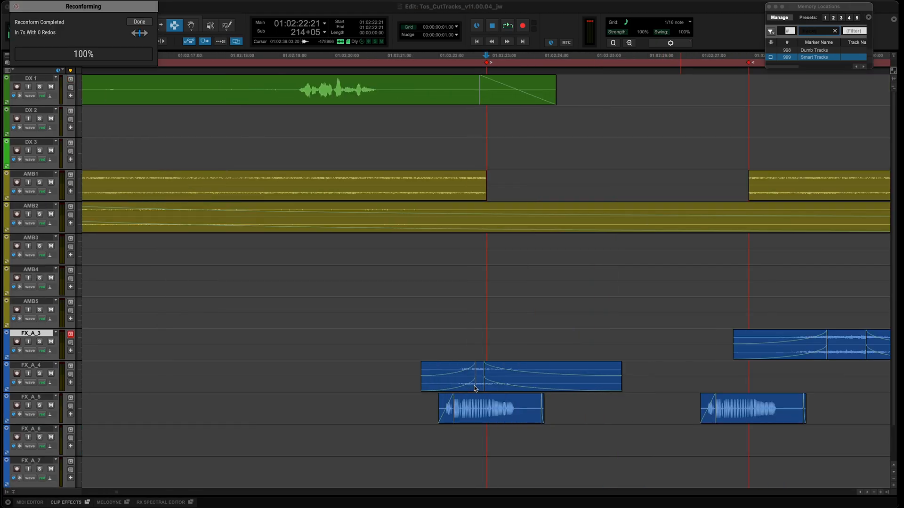
pyautogui.click(814, 50)
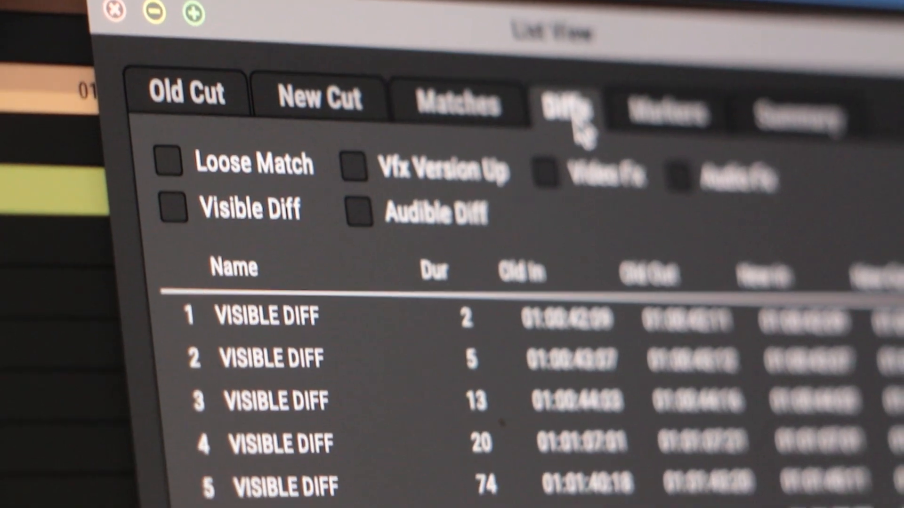
# - Scroll through the eleven VISIBLE DIFF entries with their old and new timecodes
pyautogui.scroll(-3)
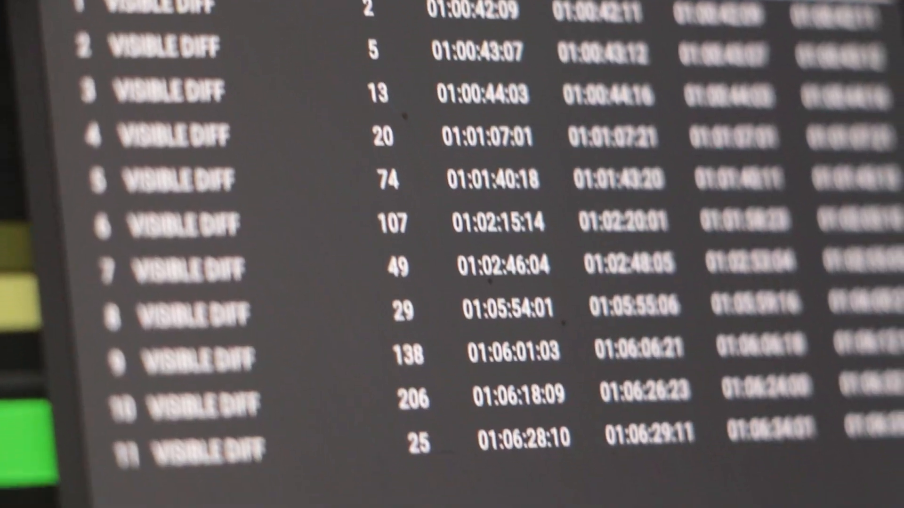